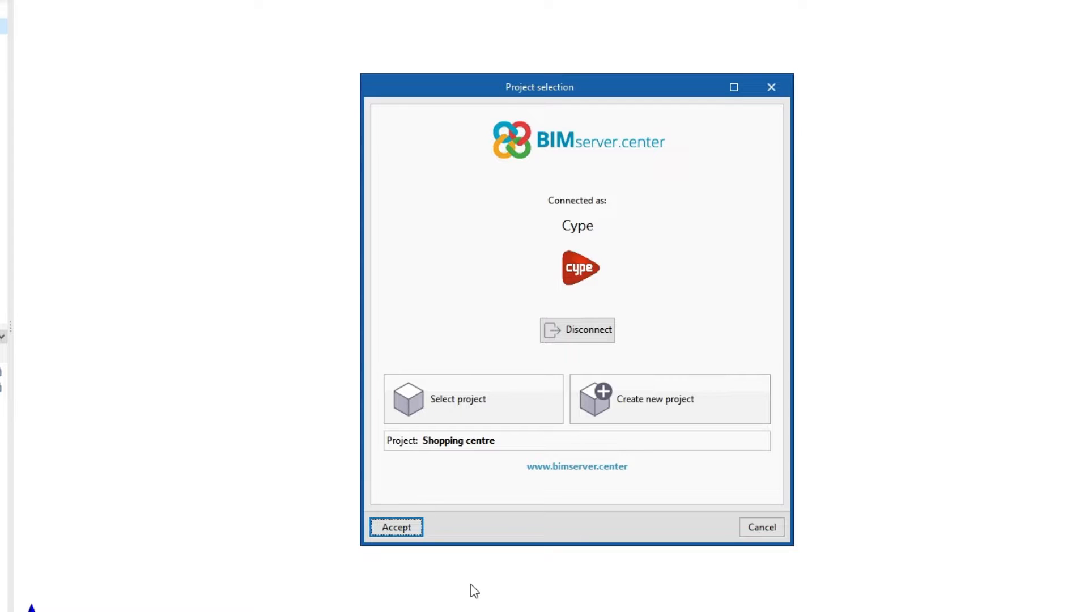
# Step: Accept the Shopping centre project link and tick CYPE Architecture for import
pyautogui.click(396, 527)
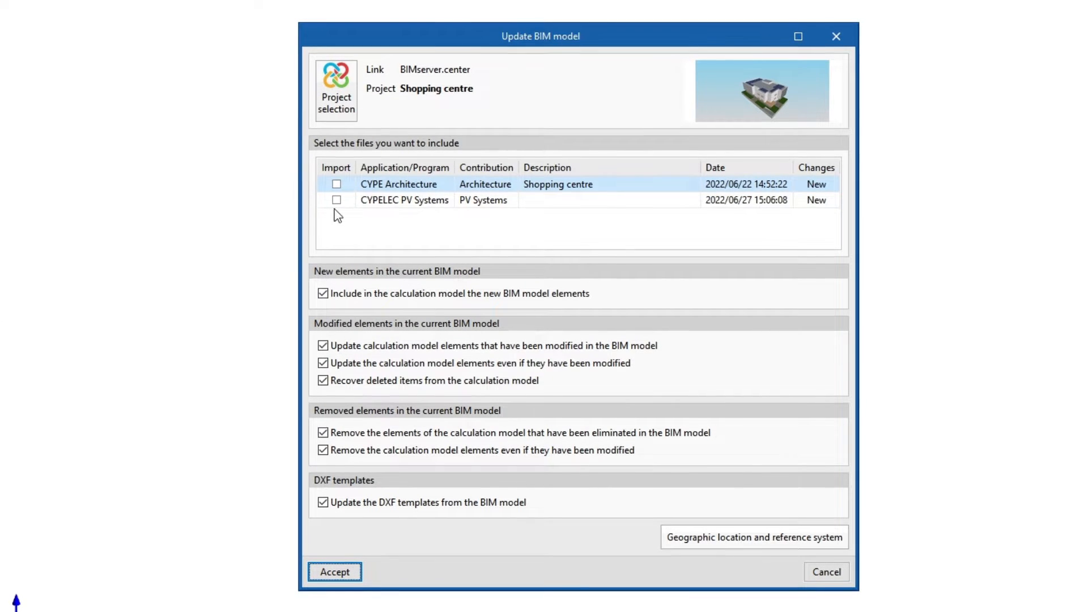
pyautogui.click(337, 183)
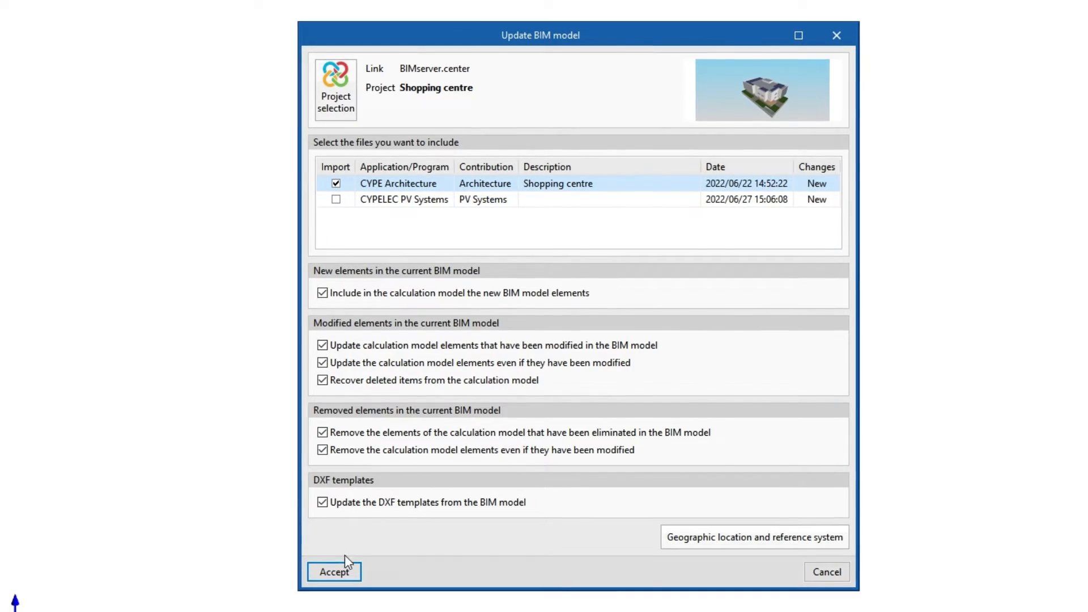
pyautogui.click(333, 572)
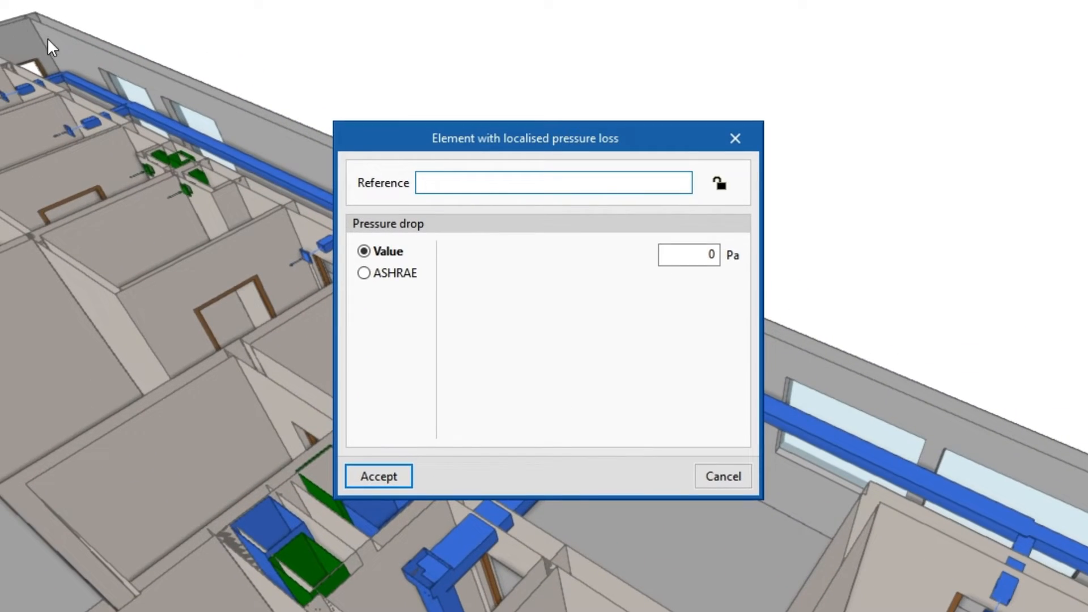
# Step: Choose ASHRAE fitting data and review results for the SR4-1 transition and another junction
pyautogui.click(363, 272)
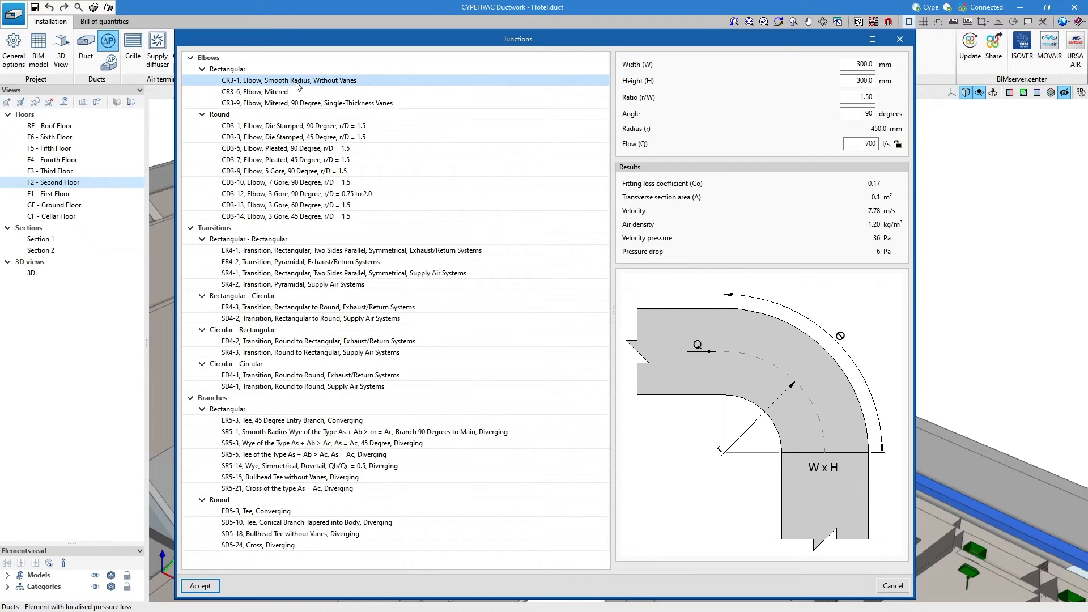
pyautogui.click(291, 170)
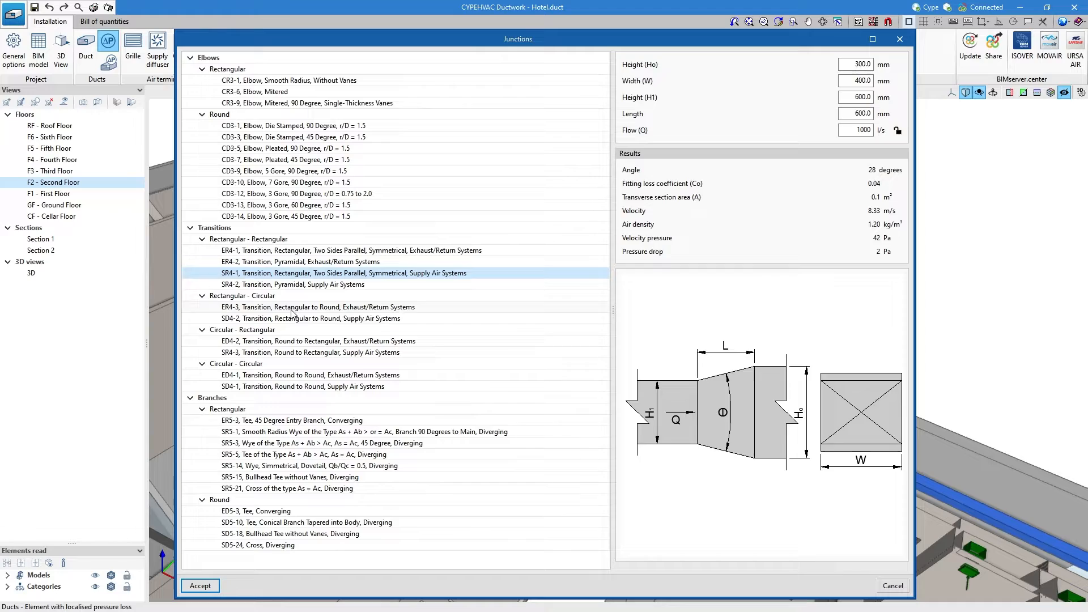
pyautogui.click(291, 420)
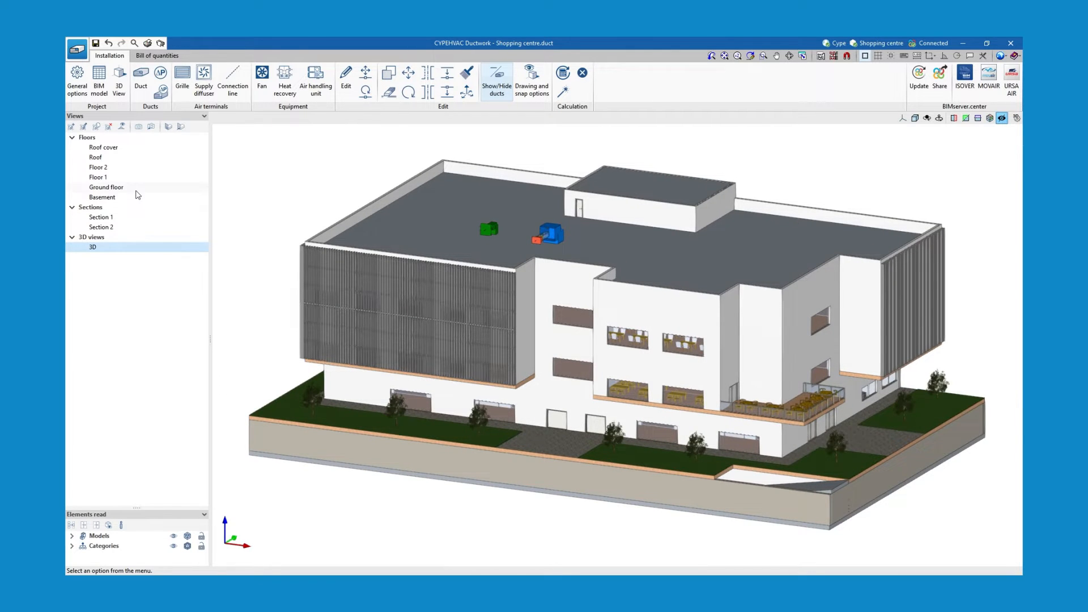
# Step: View Floor 1 and 3D, then set outdoor conditions from ASHRAE weather data for United Kingdom
pyautogui.click(98, 177)
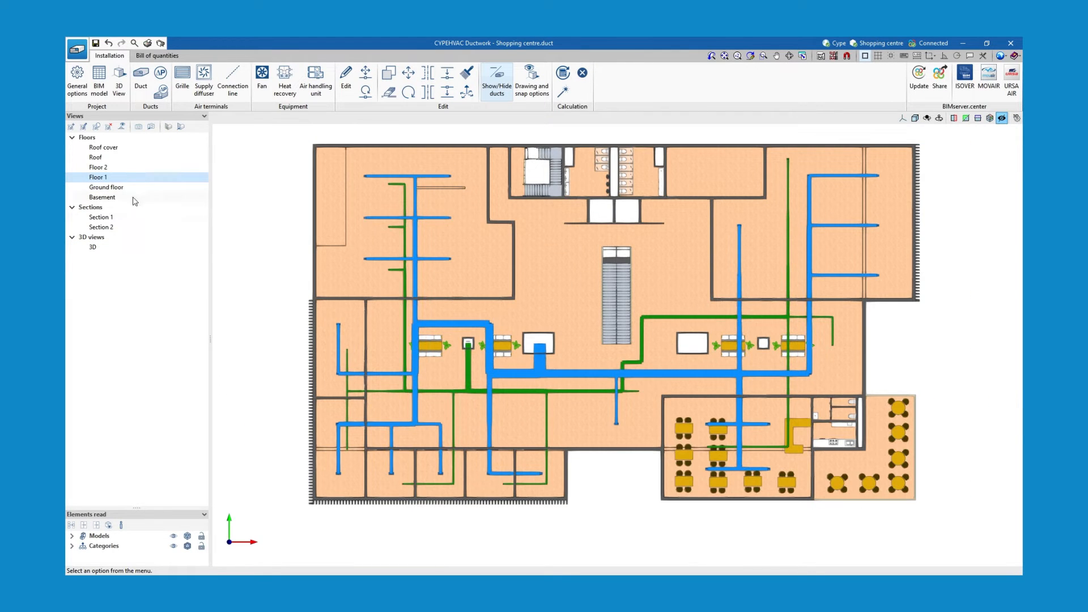
pyautogui.click(101, 226)
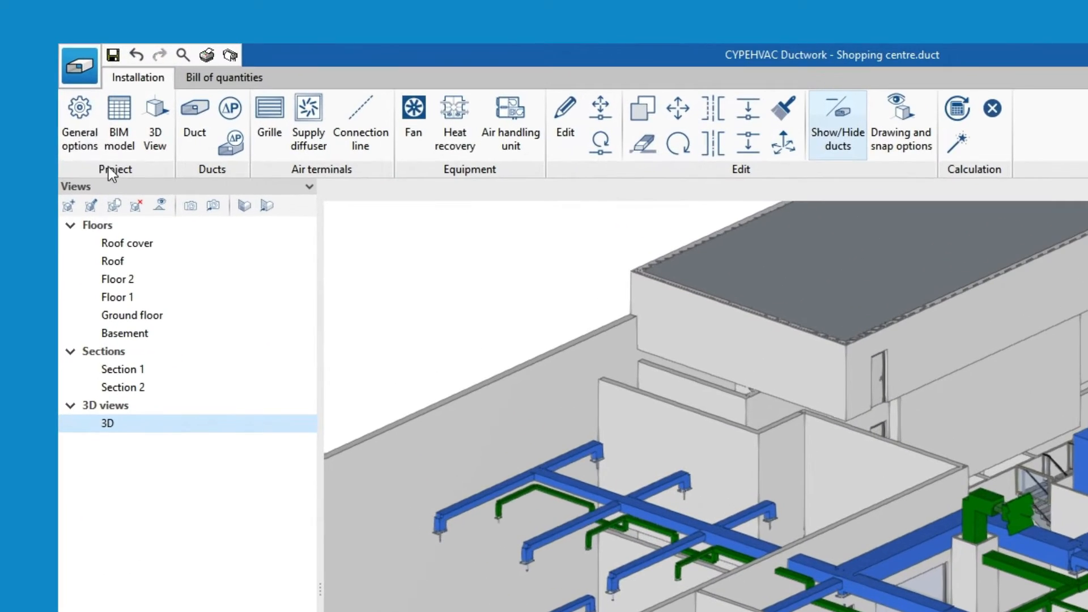
pyautogui.click(78, 124)
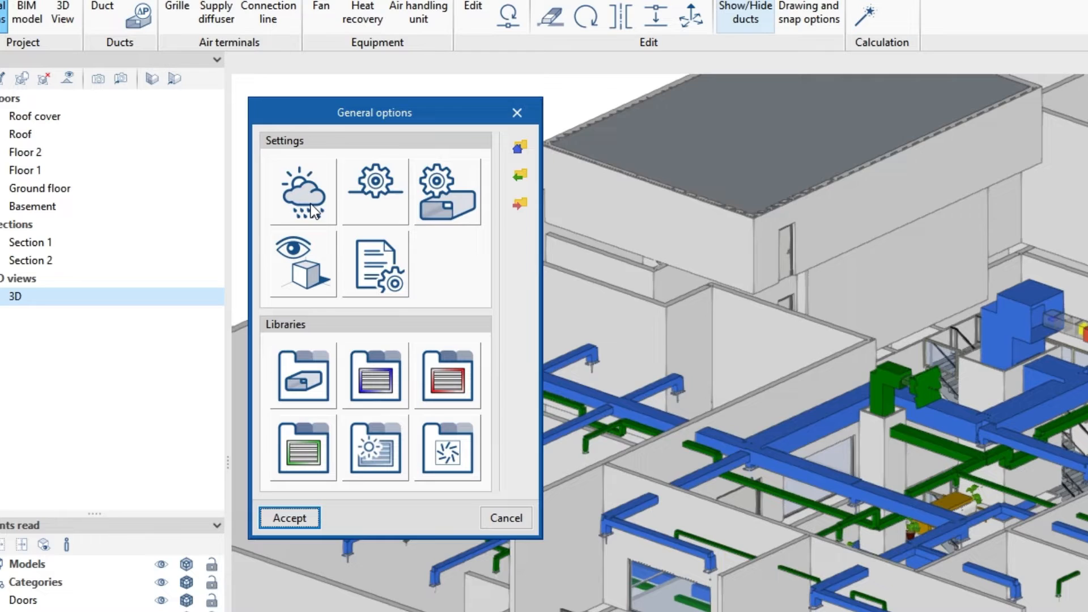
pyautogui.click(302, 192)
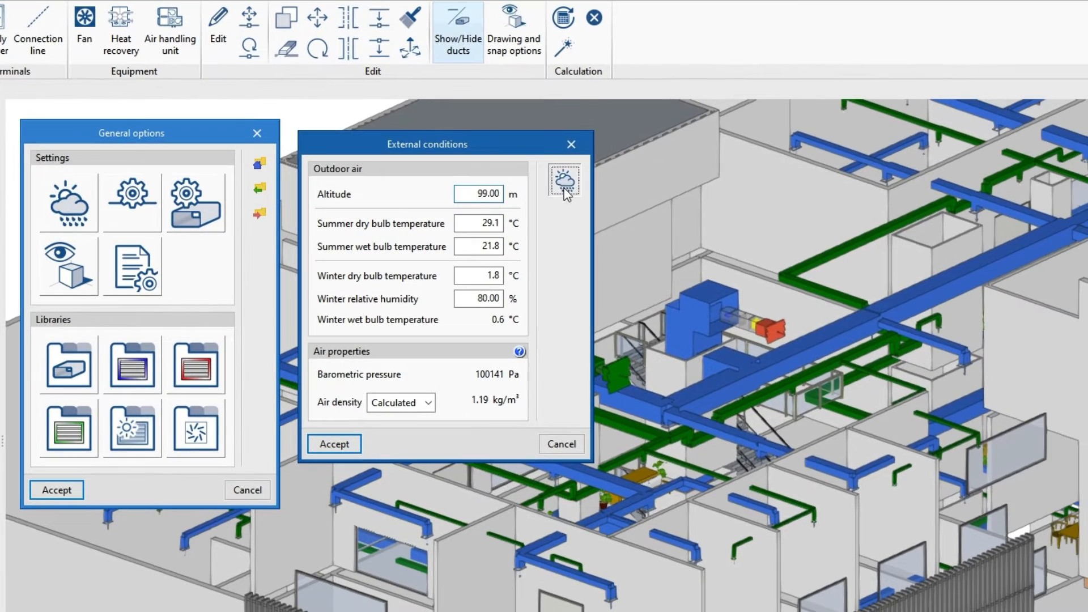
pyautogui.click(564, 180)
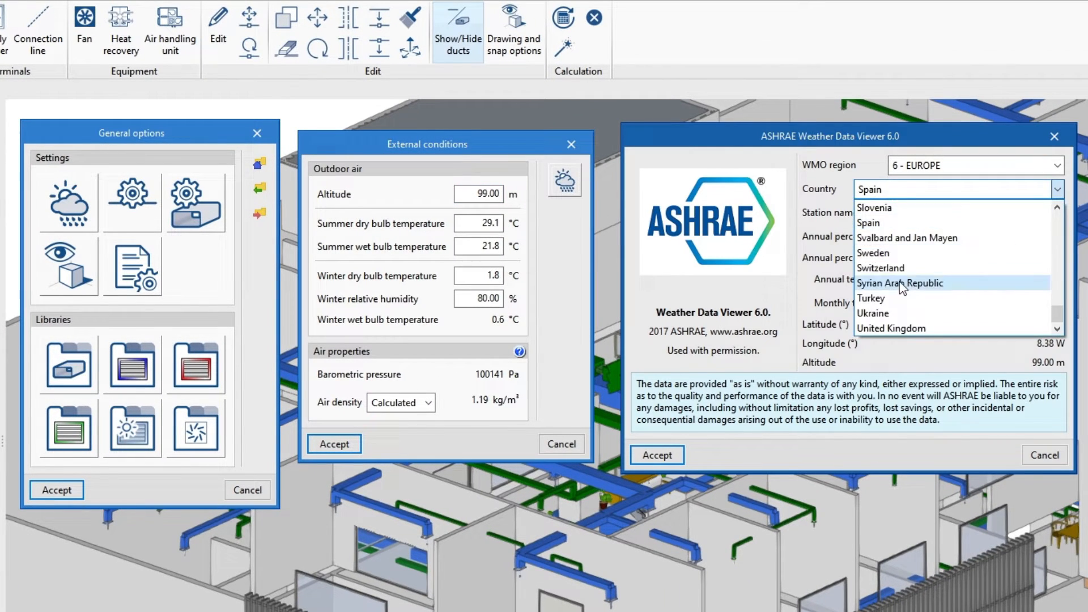
pyautogui.click(891, 328)
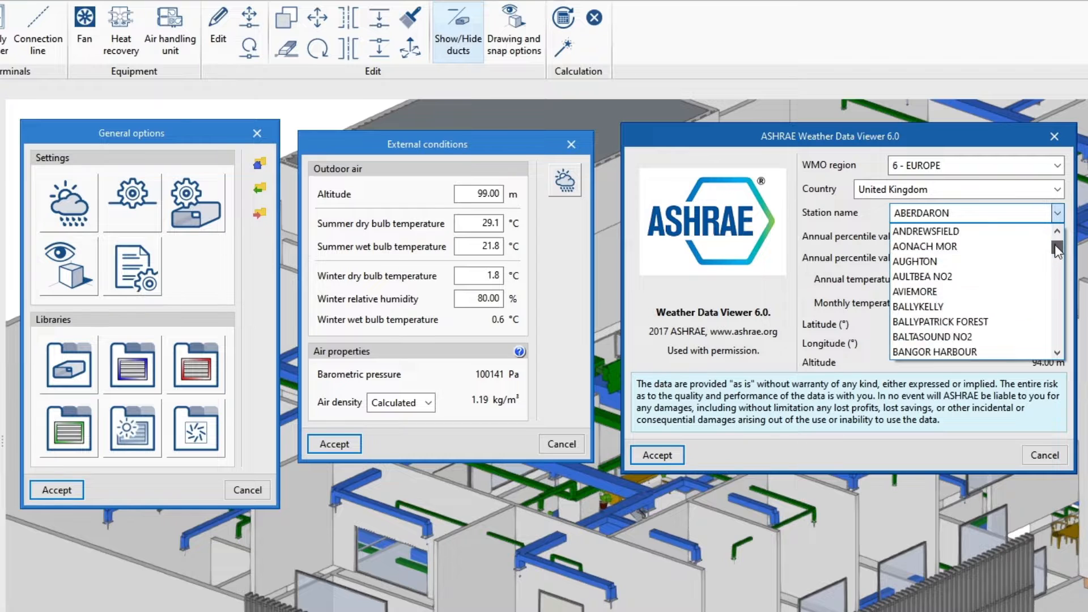
# Step: Review the Galvanized steel plate duct material and begin defining a grille
pyautogui.scroll(-3)
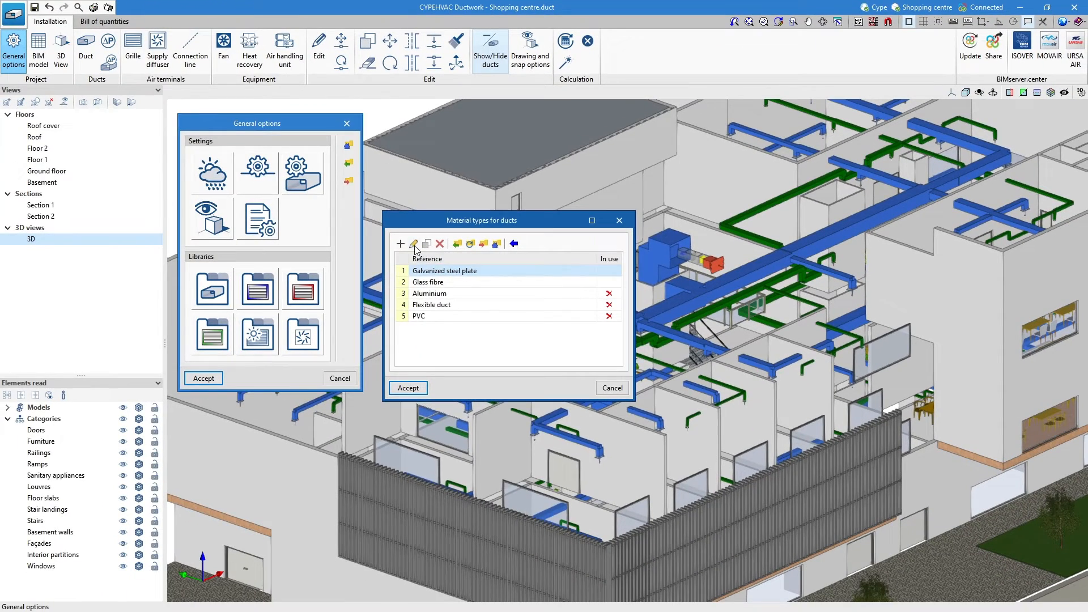
pyautogui.click(413, 243)
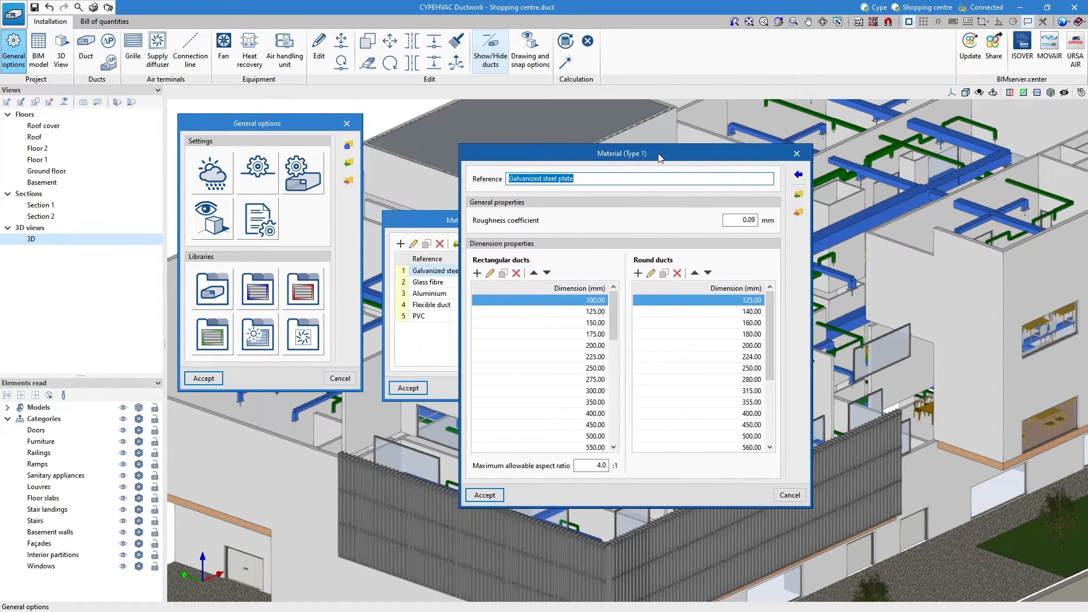
pyautogui.click(132, 46)
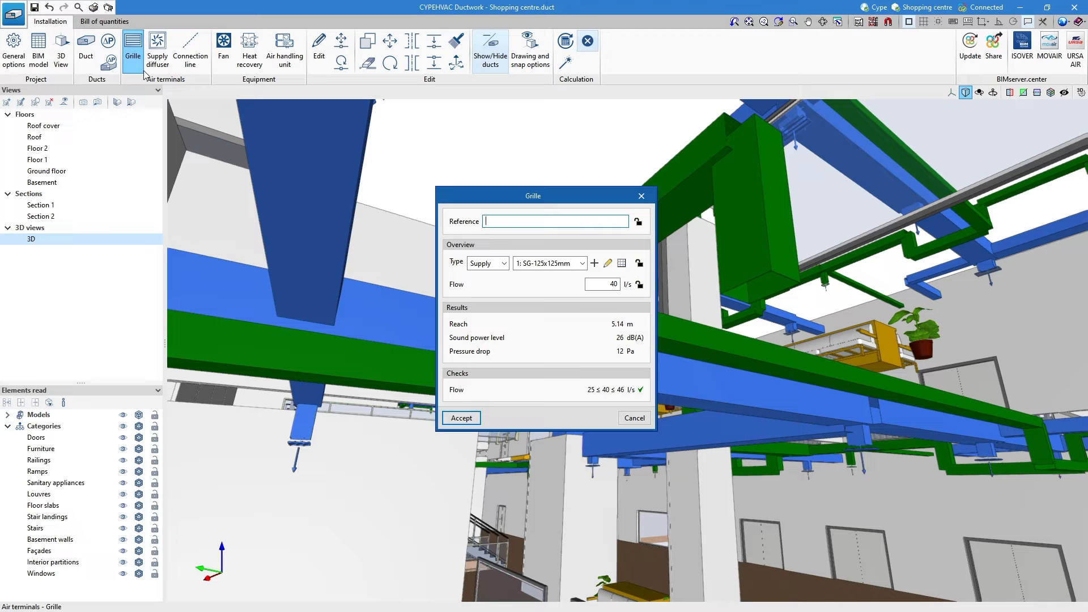
# Step: Make grille 108 an exhaust grille with a flow of 51 l/s and accept
pyautogui.write('108')
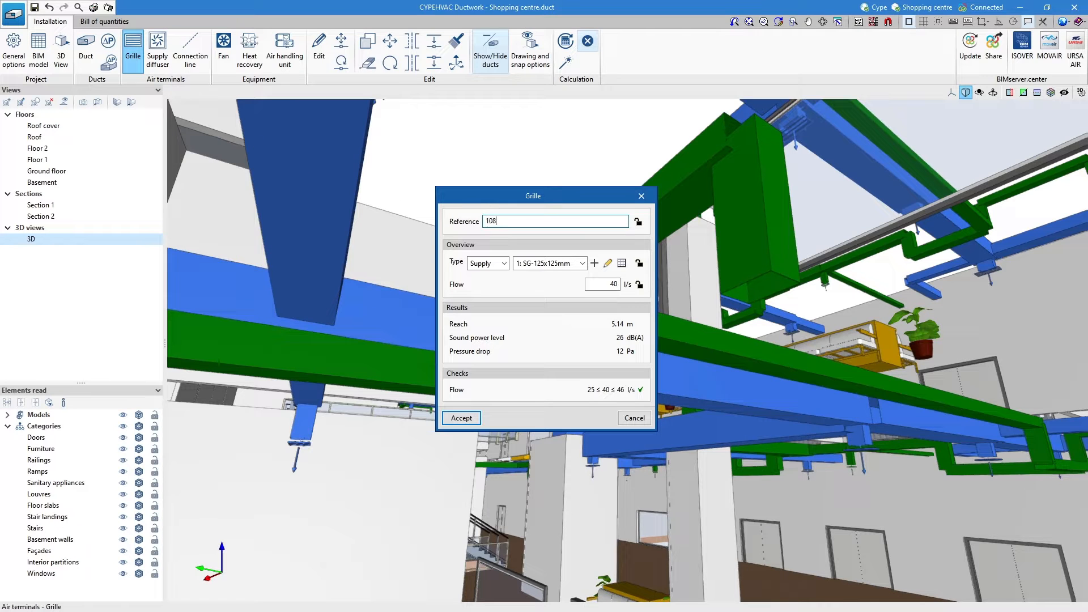
pyautogui.click(504, 262)
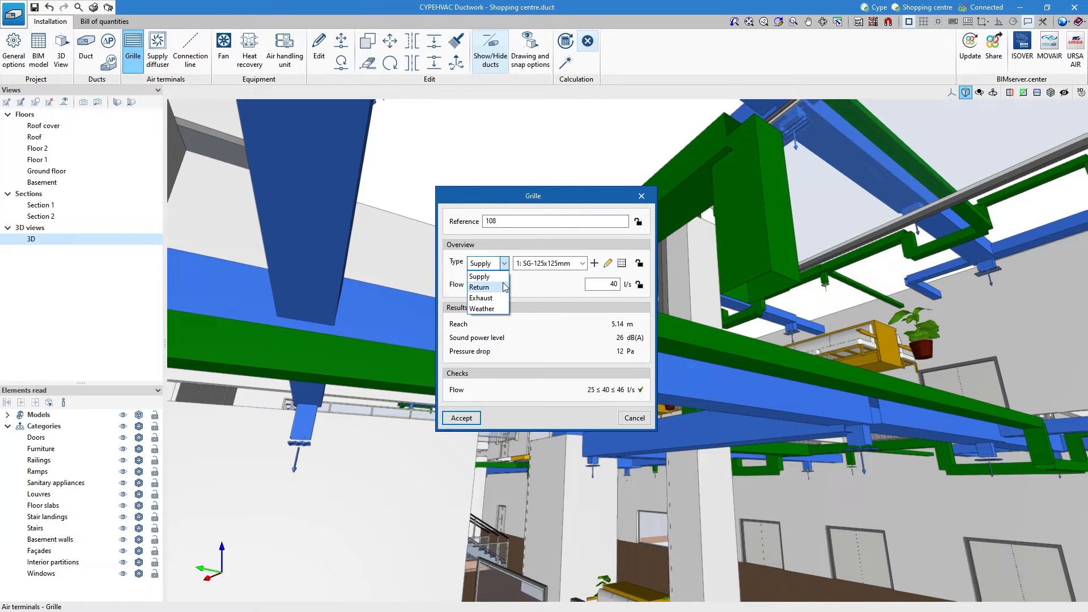
pyautogui.click(479, 297)
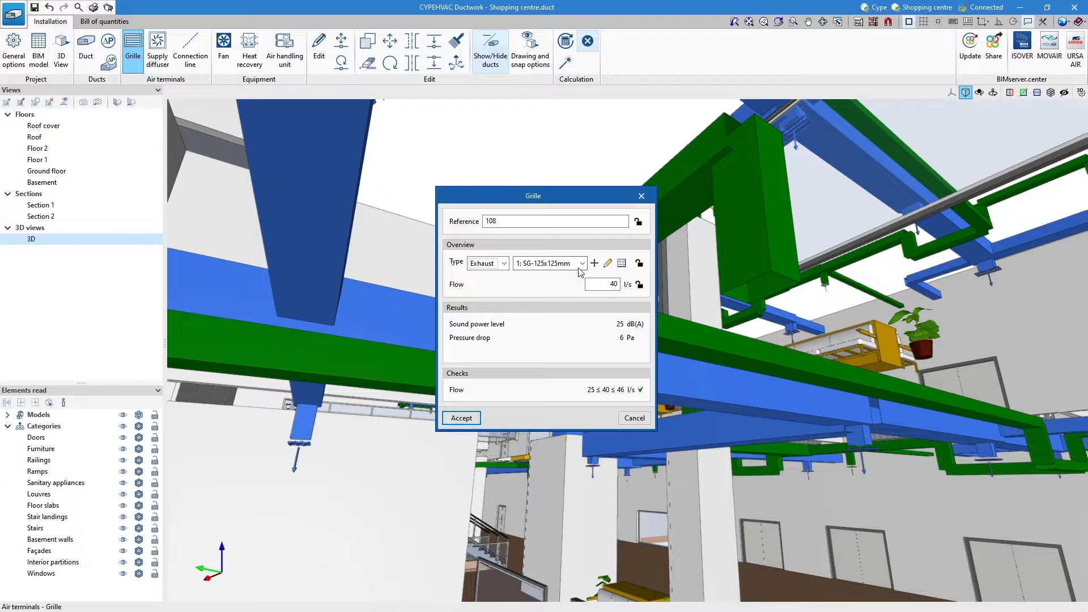
pyautogui.click(581, 262)
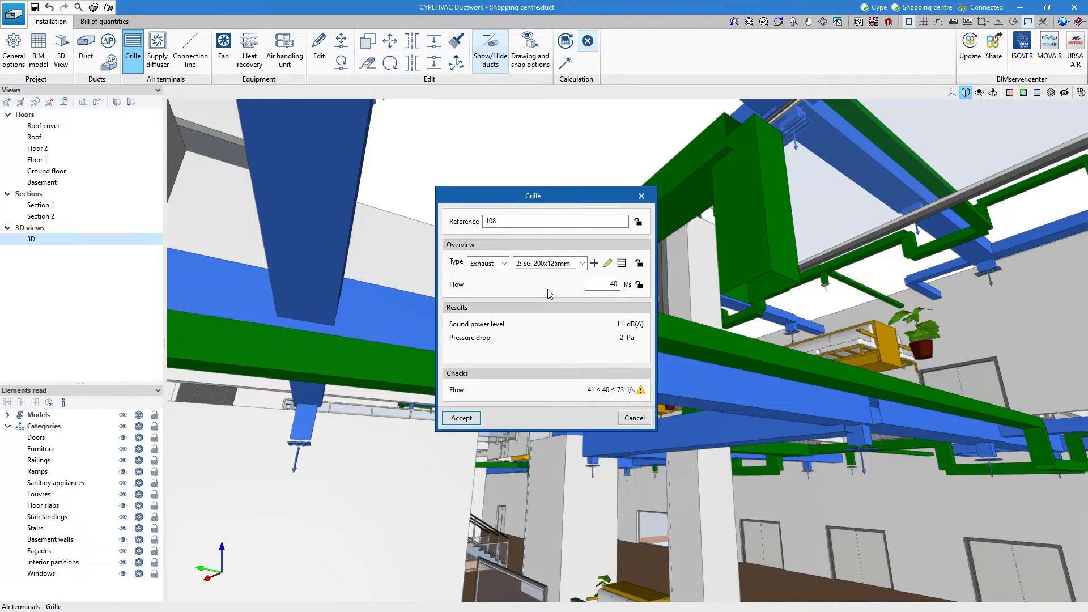
pyautogui.write('51')
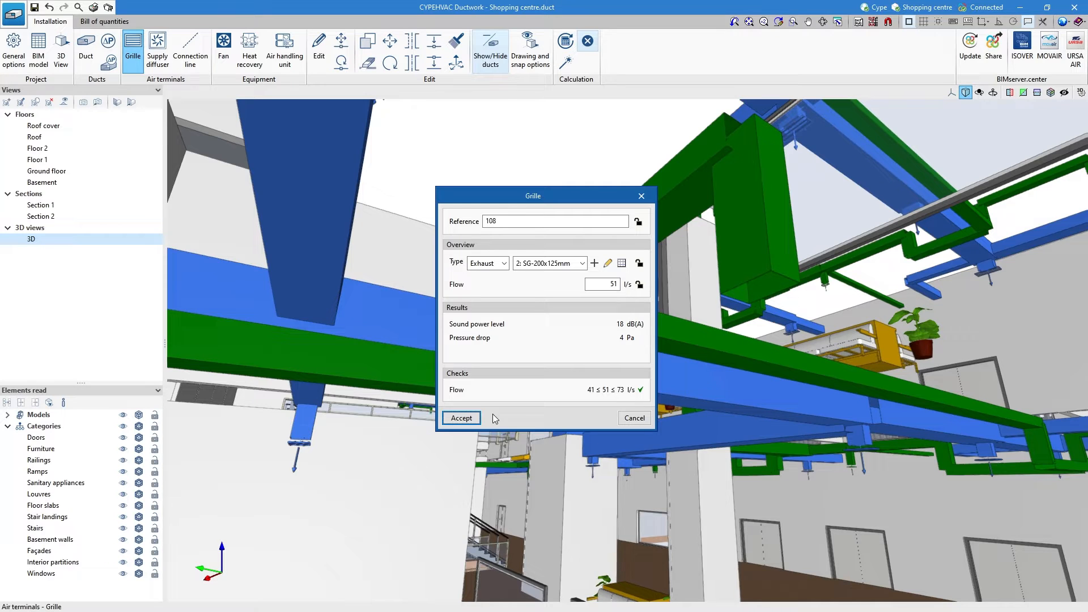
pyautogui.click(460, 417)
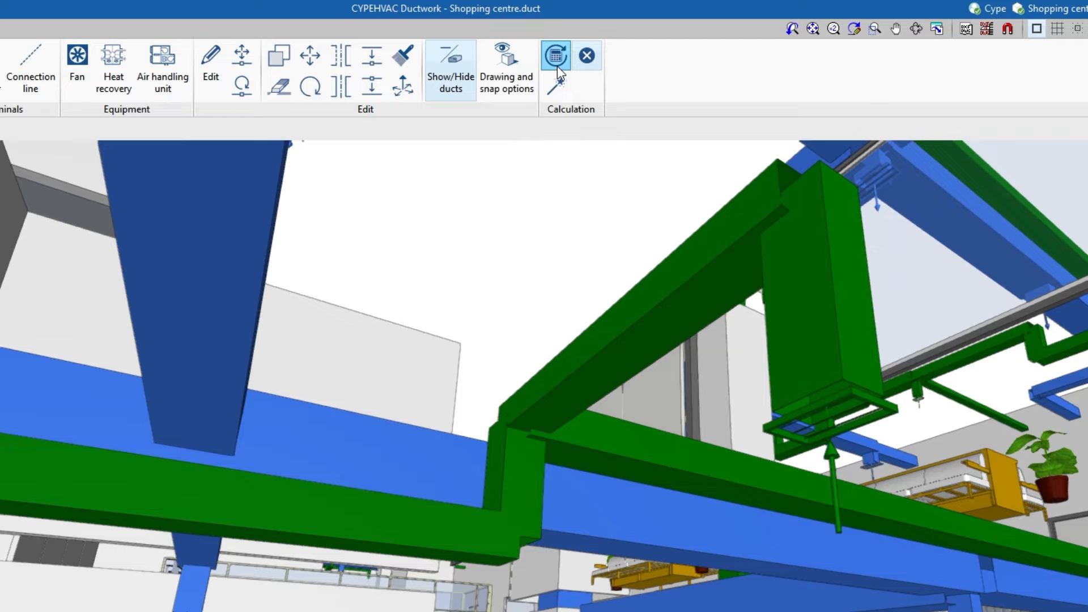
# Step: Update the installation results, then run the automatic duct Design
pyautogui.click(554, 56)
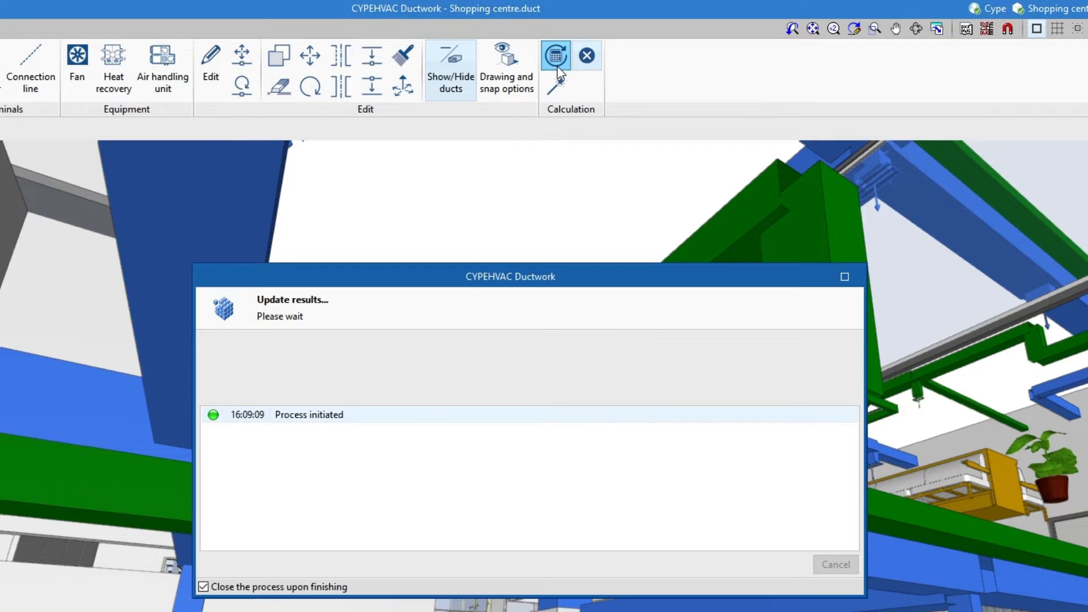
pyautogui.click(555, 55)
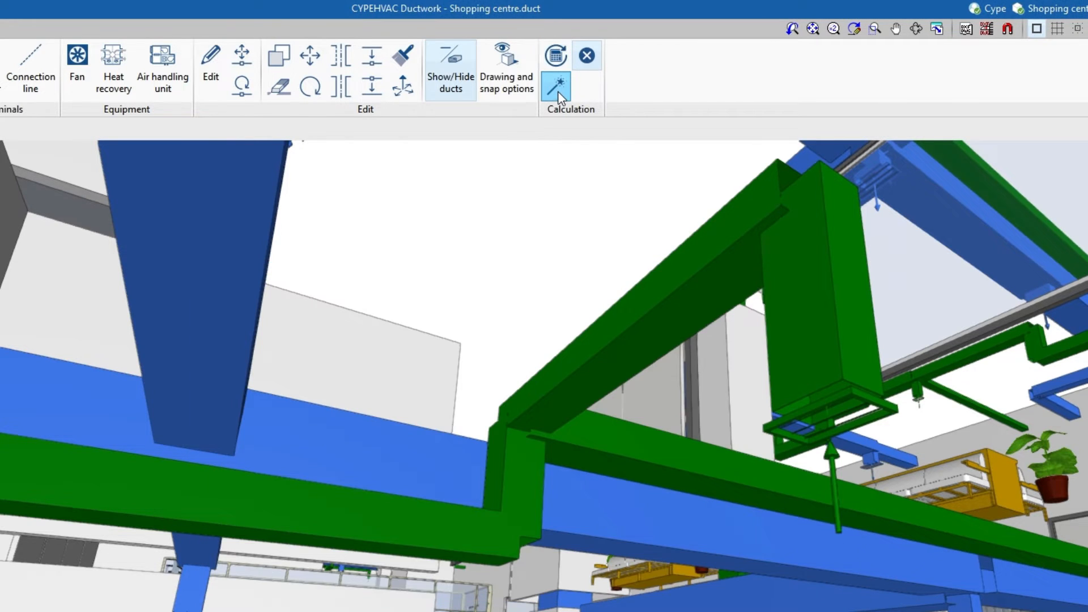
pyautogui.moveTo(556, 86)
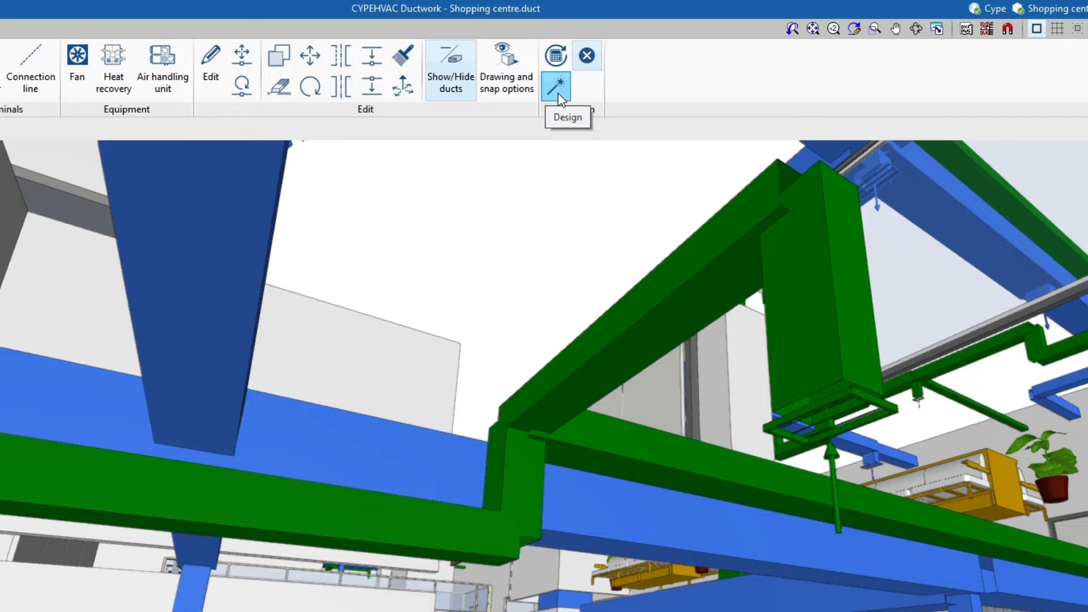
pyautogui.click(556, 86)
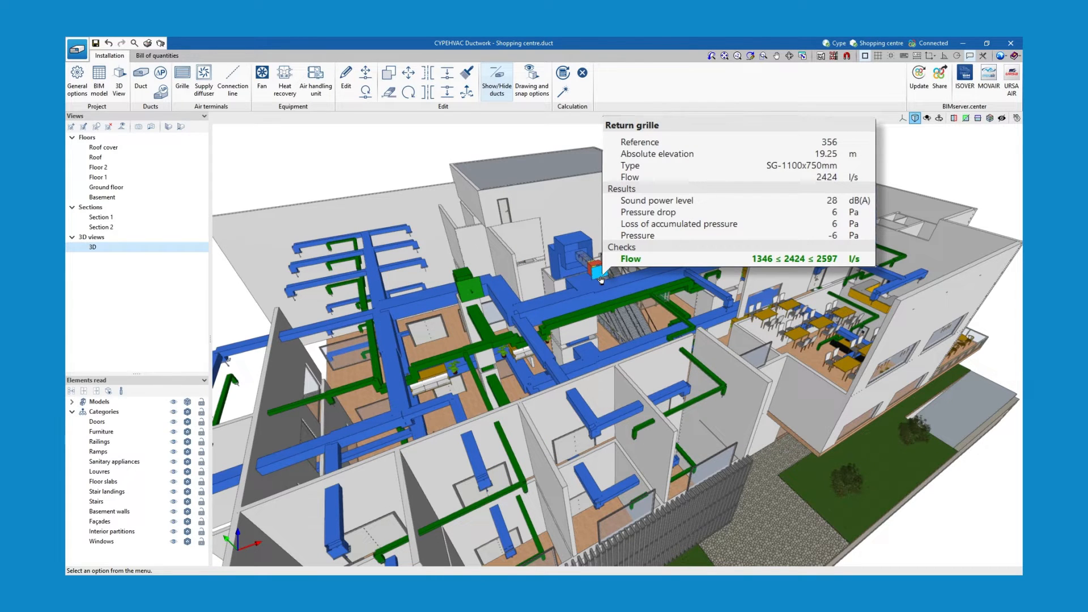
pyautogui.moveTo(607, 292)
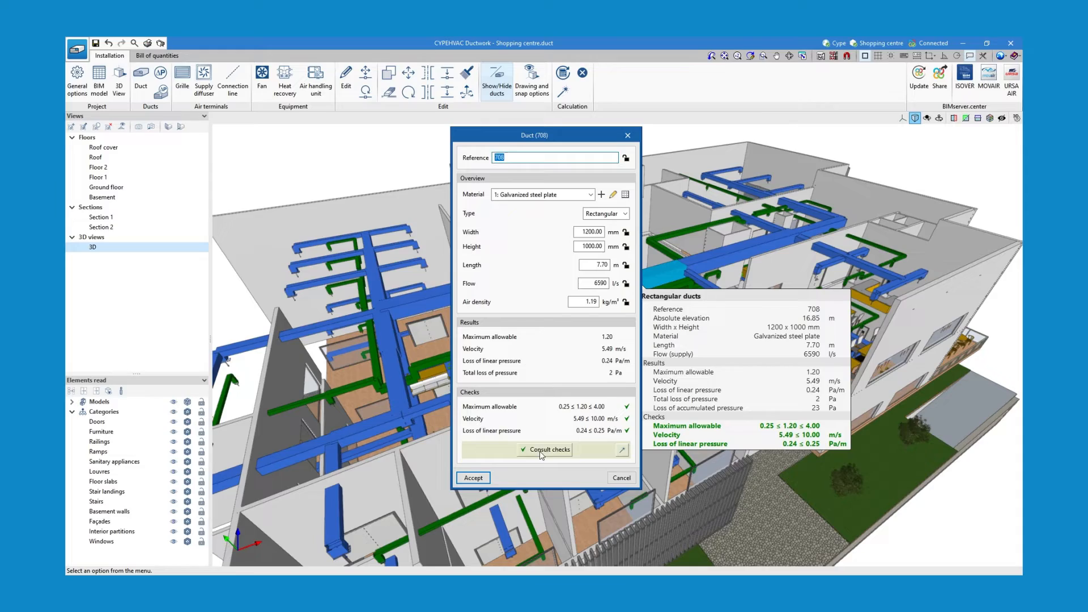
# Step: Consult duct 708's detailed checks, confirming 0.24 Pa/m pressure loss within the 0.25 limit
pyautogui.click(547, 450)
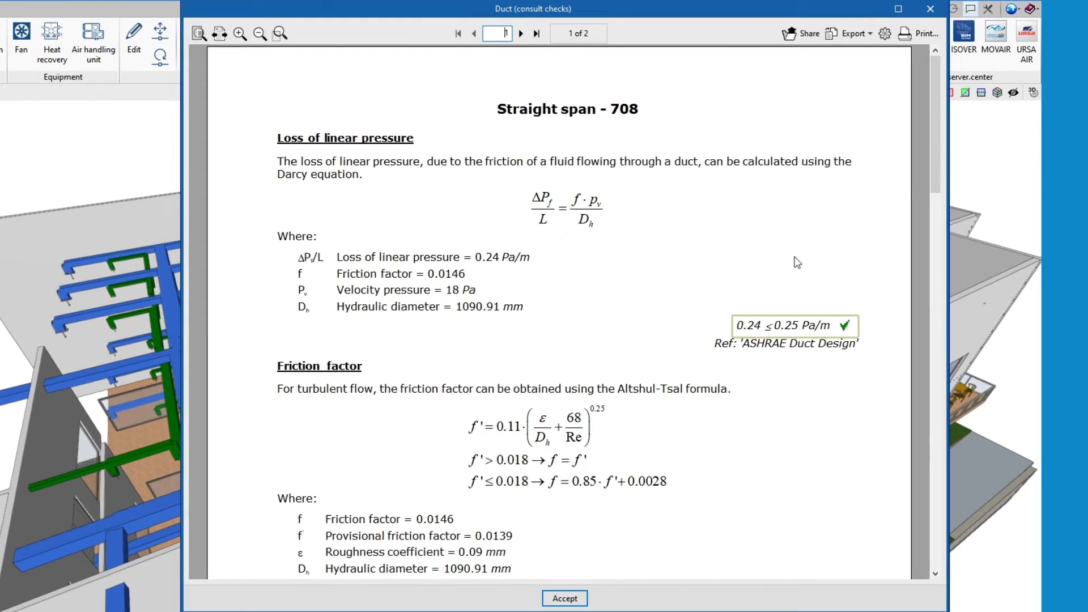
pyautogui.scroll(-3)
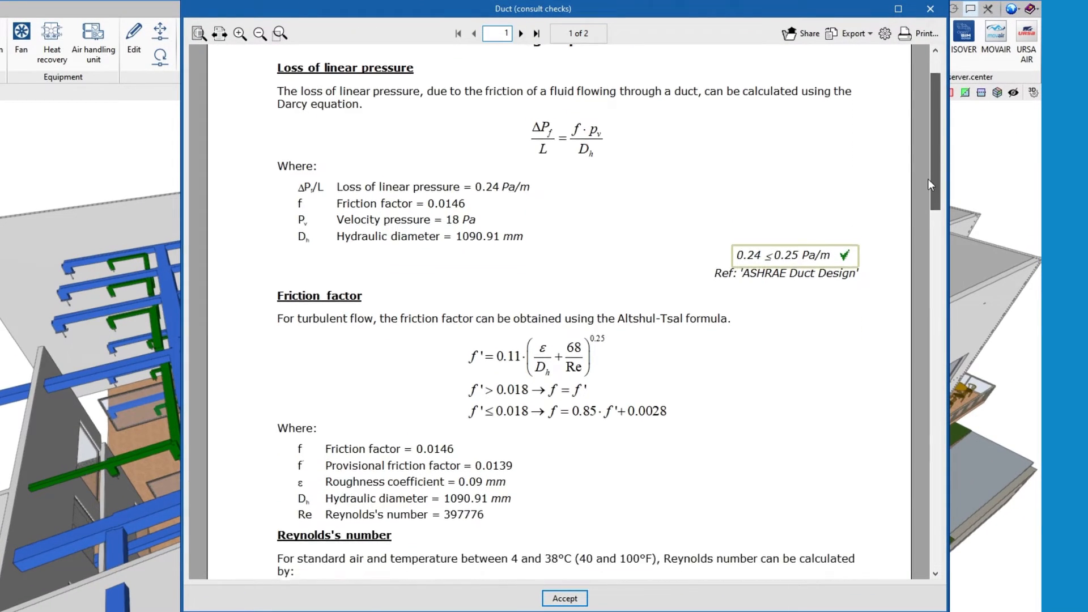
pyautogui.scroll(-3)
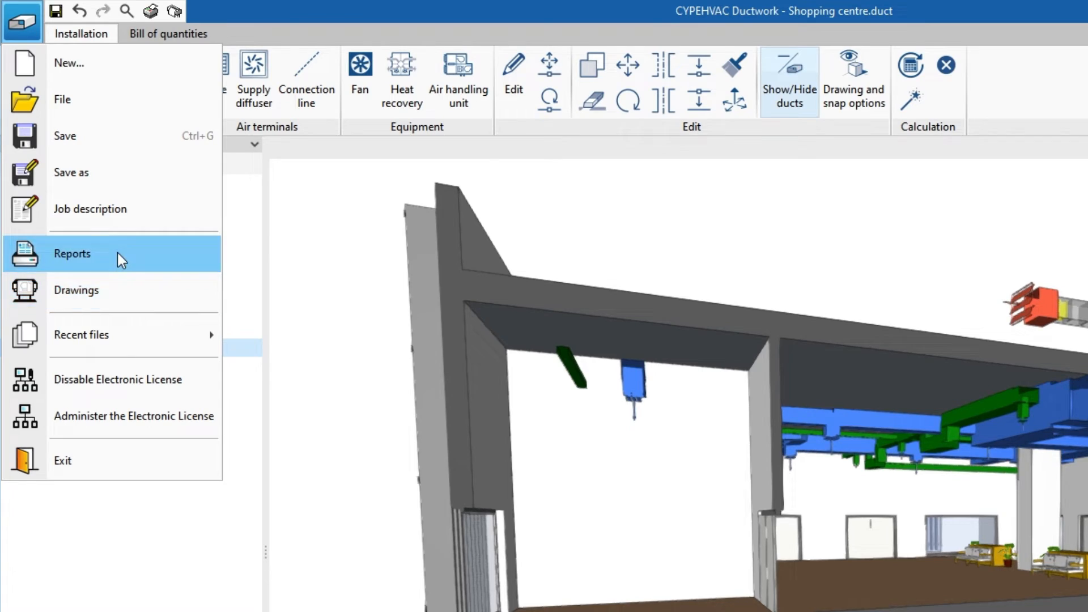
# Step: Generate the Ducts report from the Reports list
pyautogui.click(71, 253)
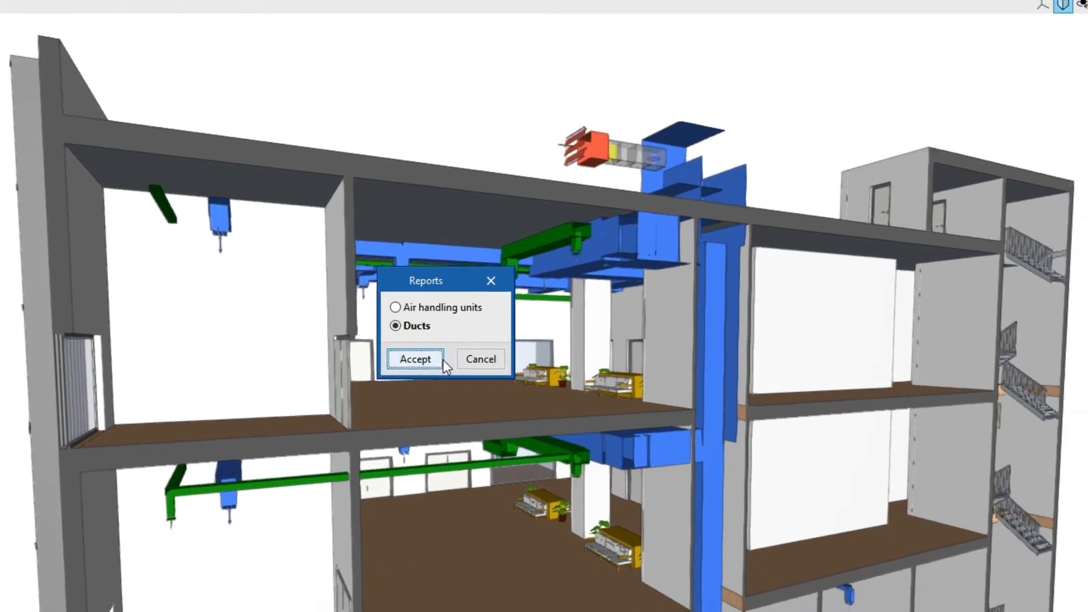
pyautogui.click(414, 358)
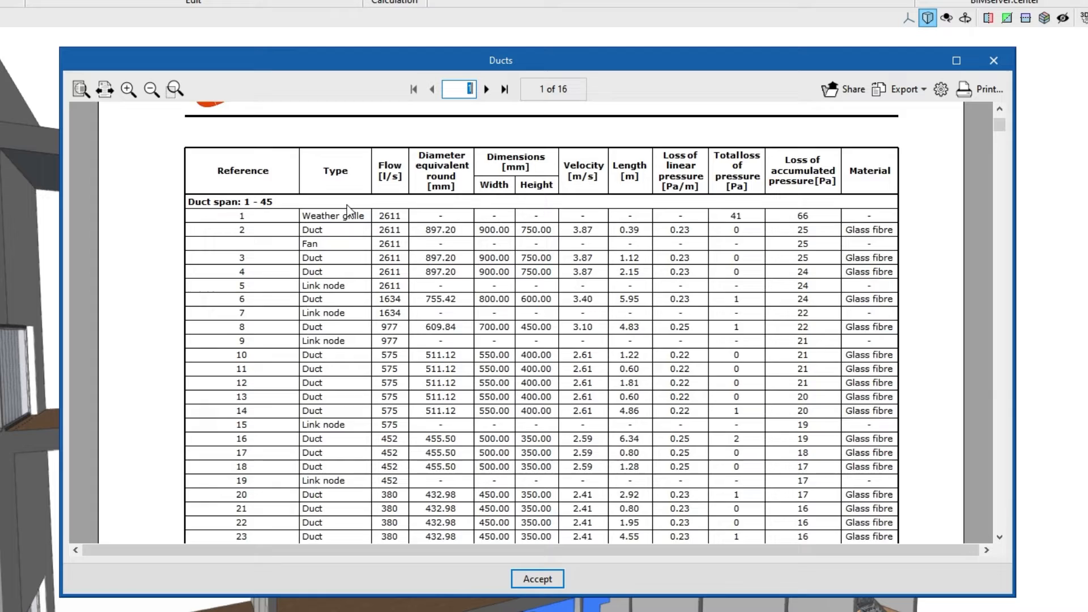
pyautogui.click(897, 89)
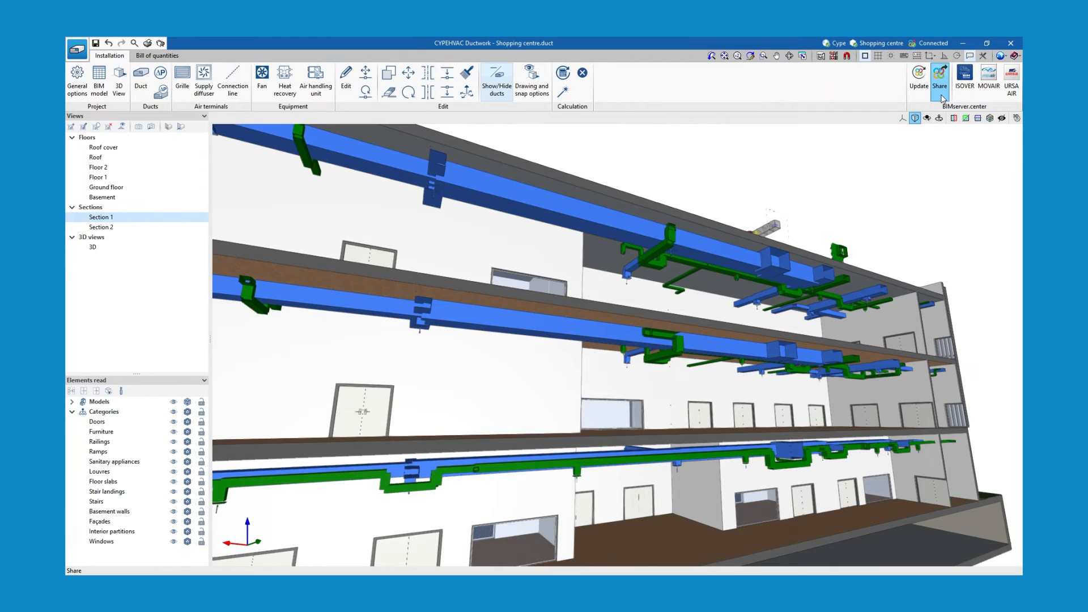
# Step: Share the results with BoQ reports to BIMserver.center as the HVAC contribution
pyautogui.click(939, 77)
pyautogui.write('HVAC')
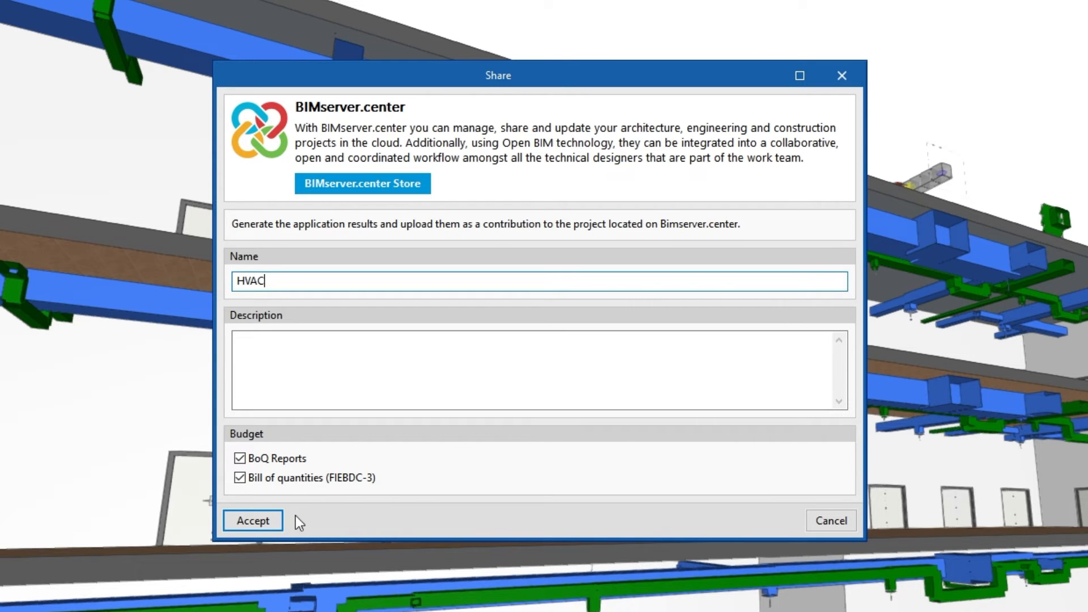
pyautogui.click(253, 520)
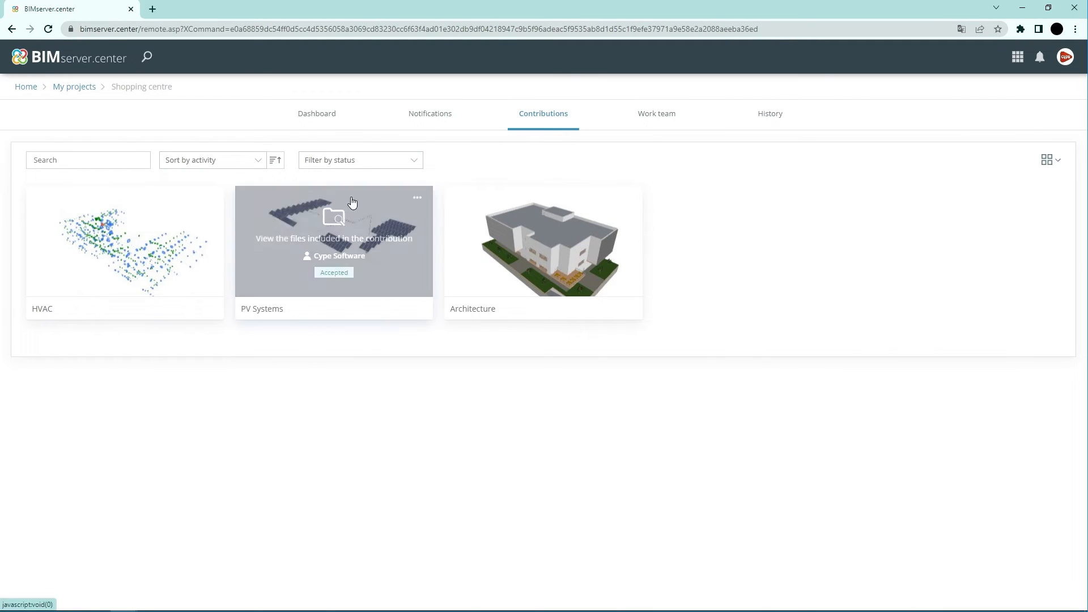
# Step: Open the HVAC contribution card to list its model, BoQ PDFs and drawings
pyautogui.click(333, 238)
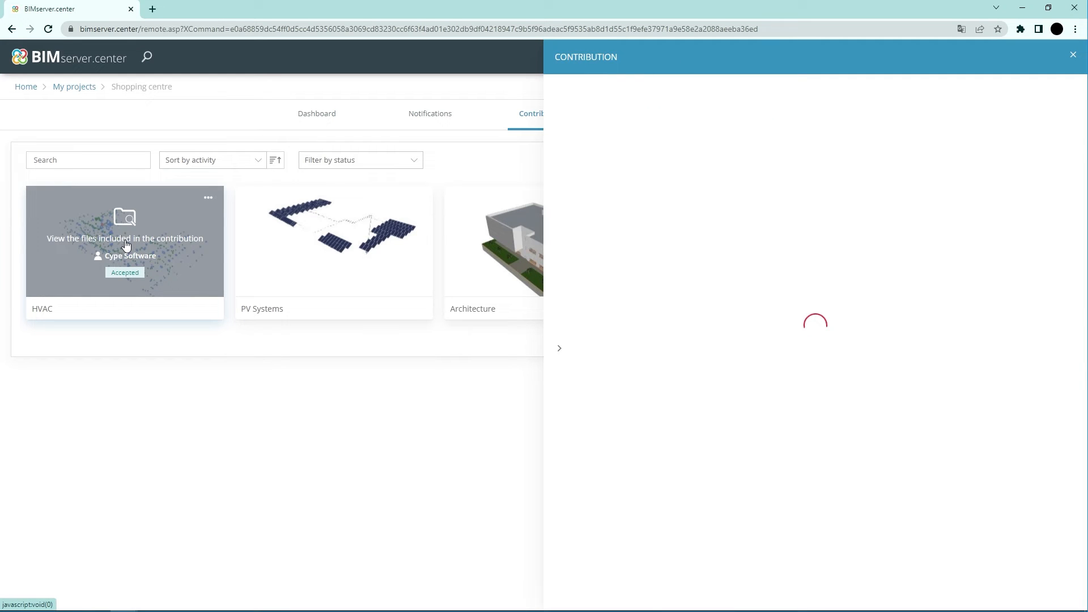
pyautogui.click(125, 238)
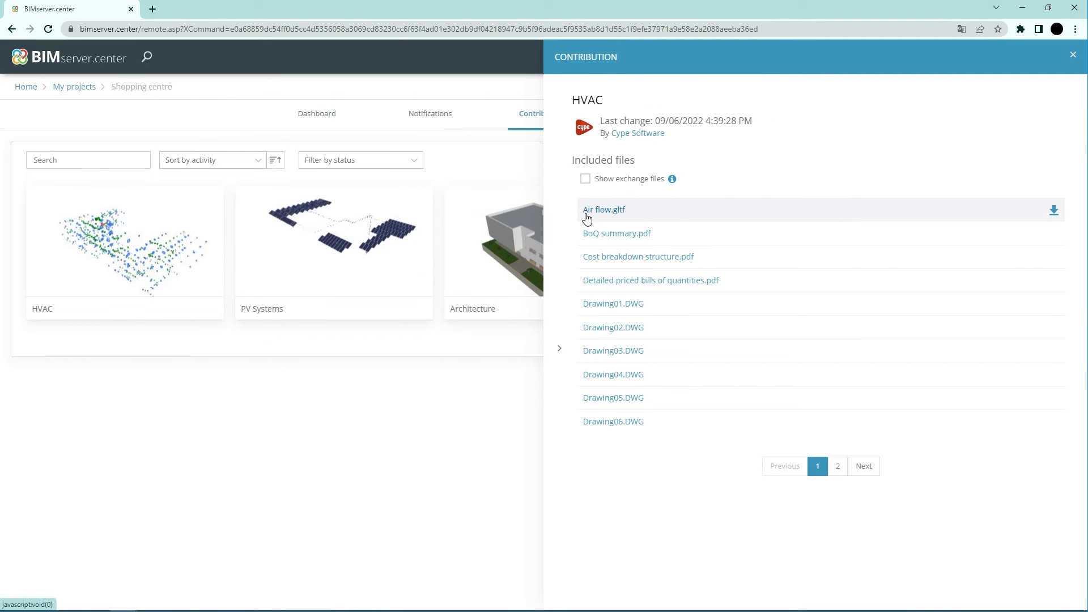
pyautogui.moveTo(612, 374)
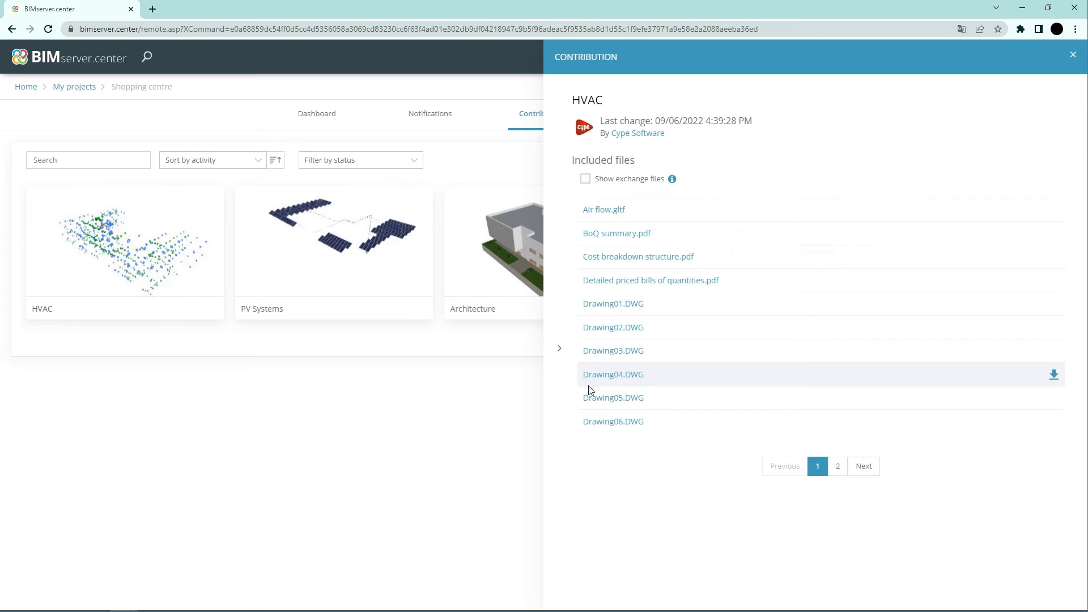